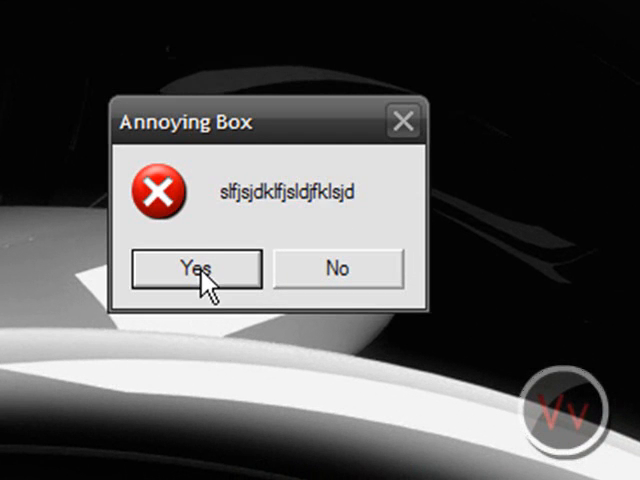
- Dismiss the jumbled-text Annoying Box message by clicking Yes
left_click(194, 268)
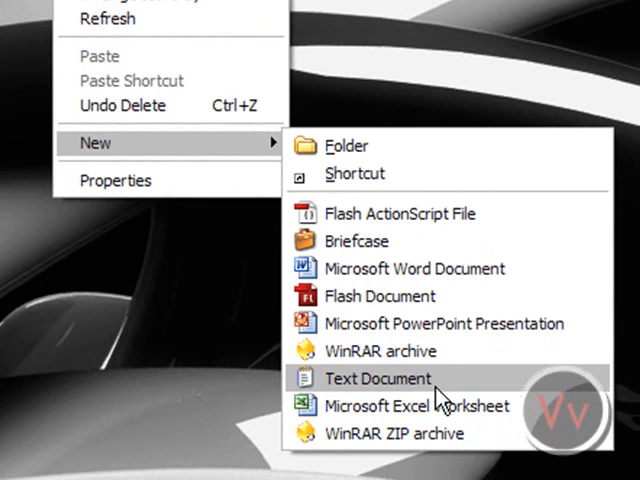
- Create a new text document on the desktop and open it in Notepad
left_click(376, 378)
type("asslfjlaskjflakjslfjksjdfljdslfksdkfkadsjf")
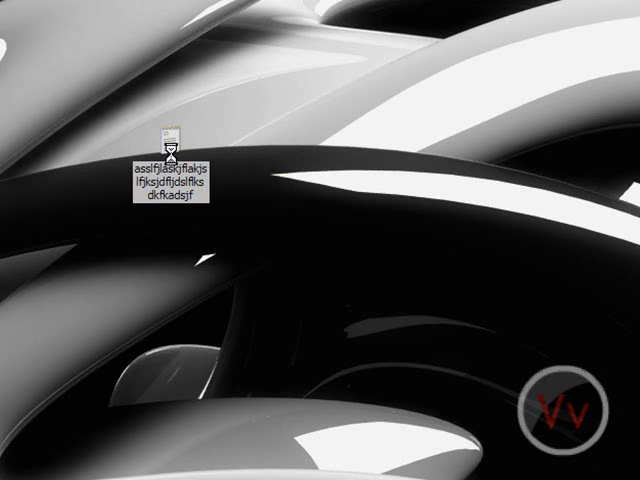
double_click(174, 140)
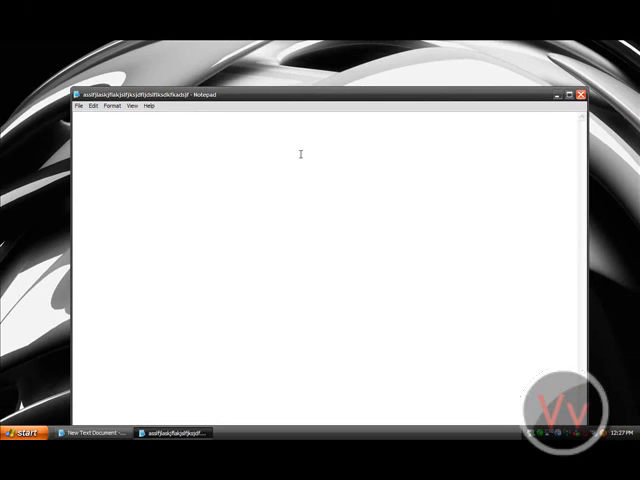
- Type x =msgbox("Hey, wats crakin?" as the start of the script line
type("x =")
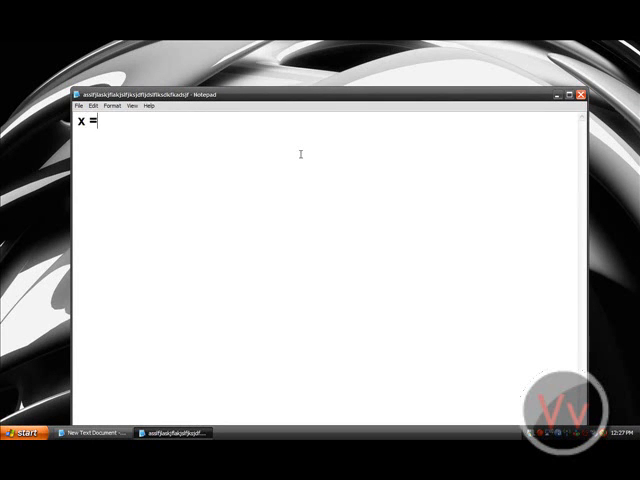
type("msgbox")
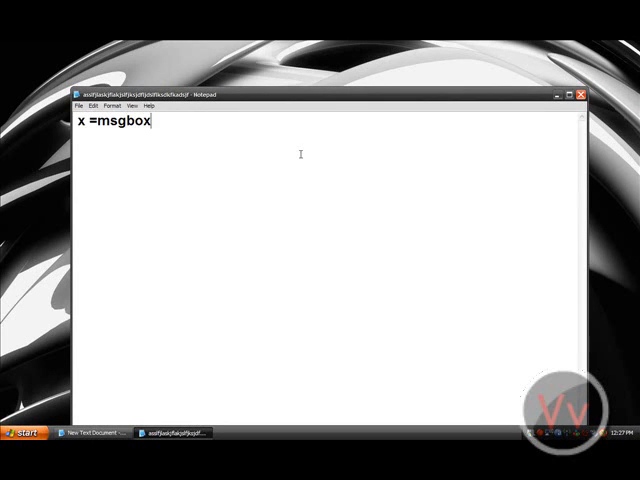
type("(")
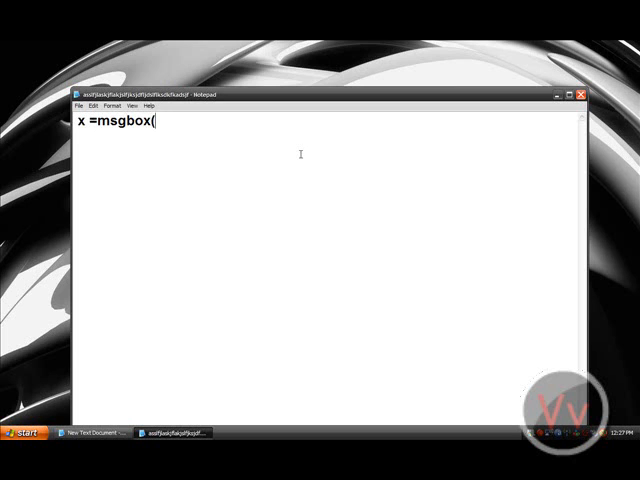
type("\"")
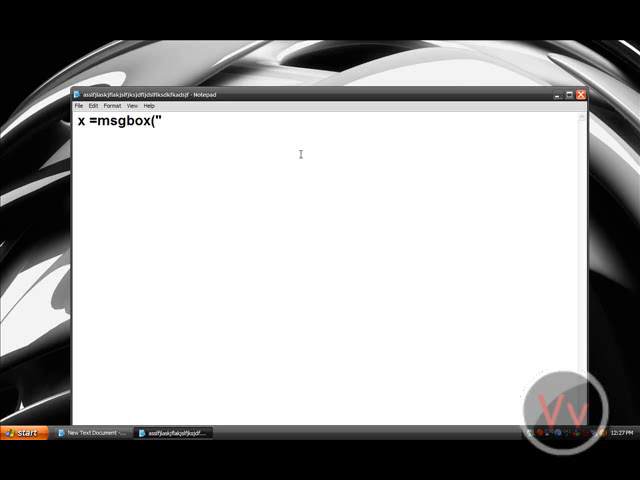
mouse_move(287, 151)
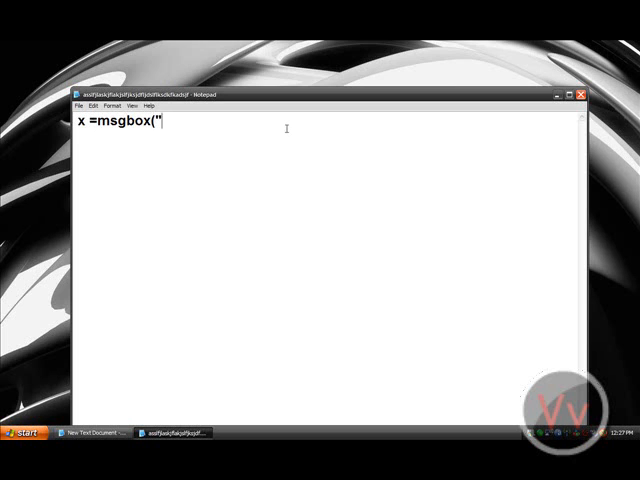
type("H")
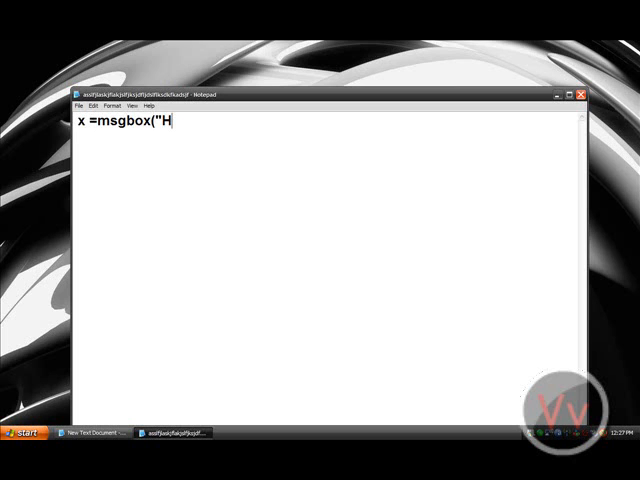
type("ey, wats crak")
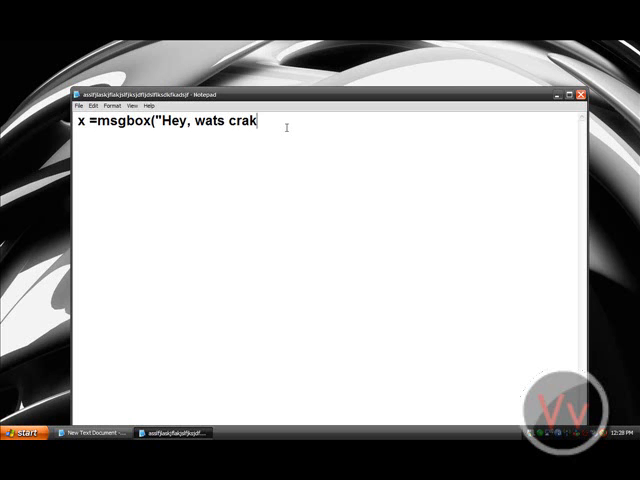
type("in?\")")
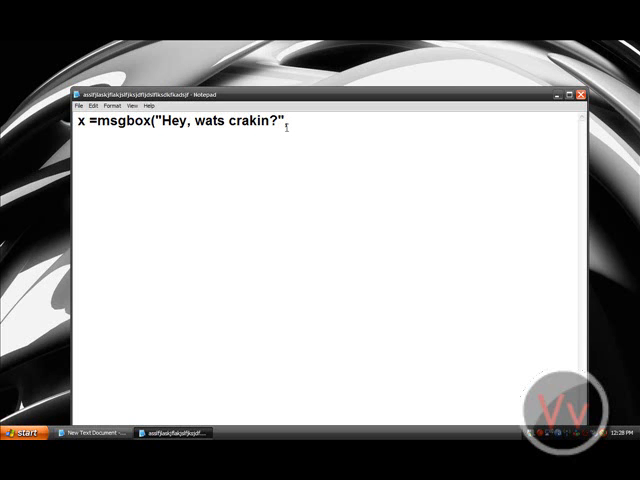
- Add the 4+16 button/icon code and the title "Annoying Box"
type(",4+16")
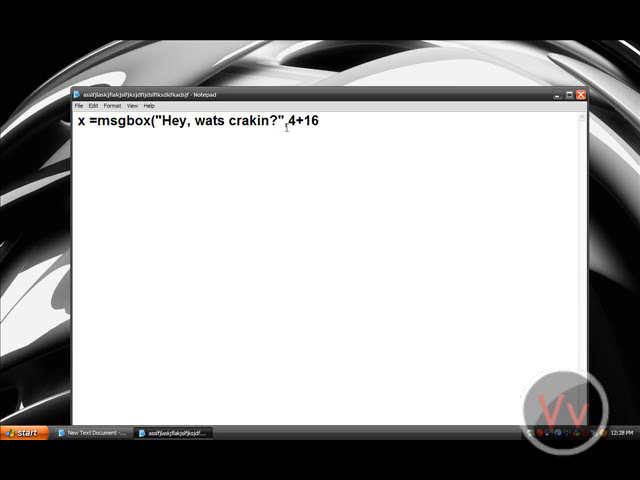
type(",")
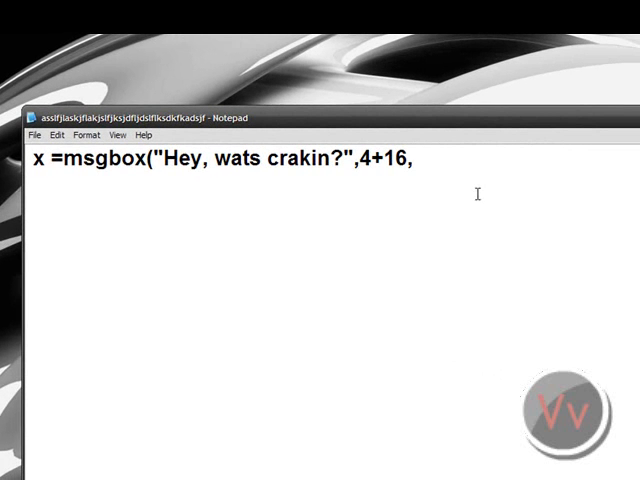
type("\"")
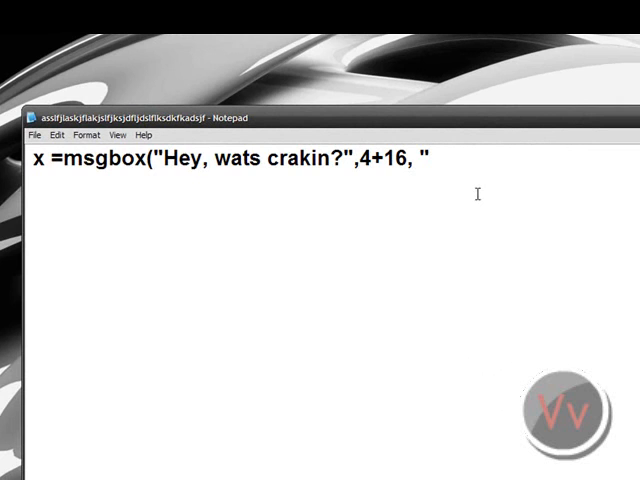
type("A")
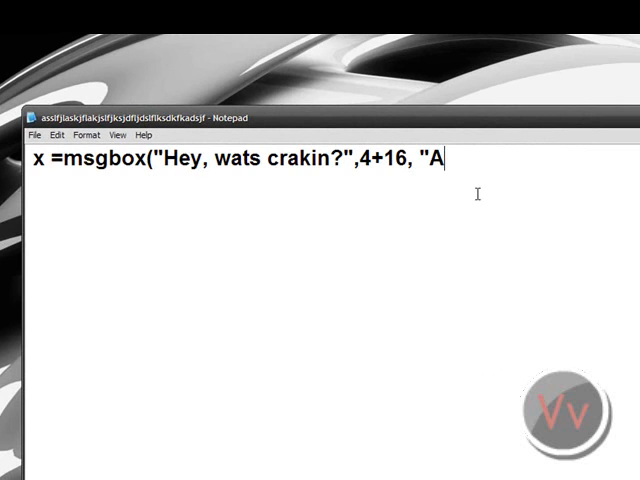
type("nnoying Box")
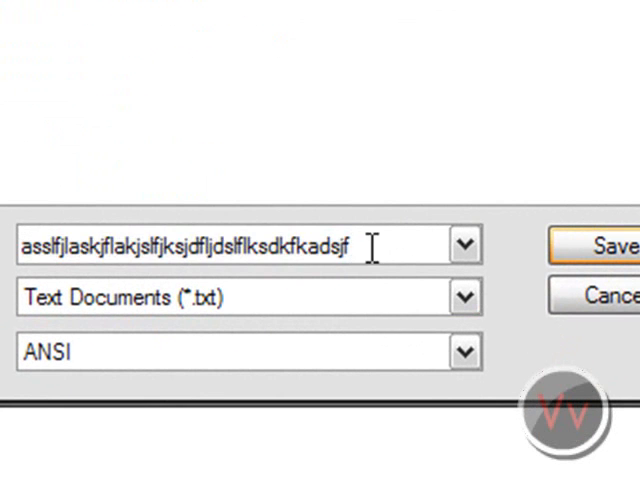
- Save the script to the Desktop under the name Prank.vbs
type("Prank.vbs")
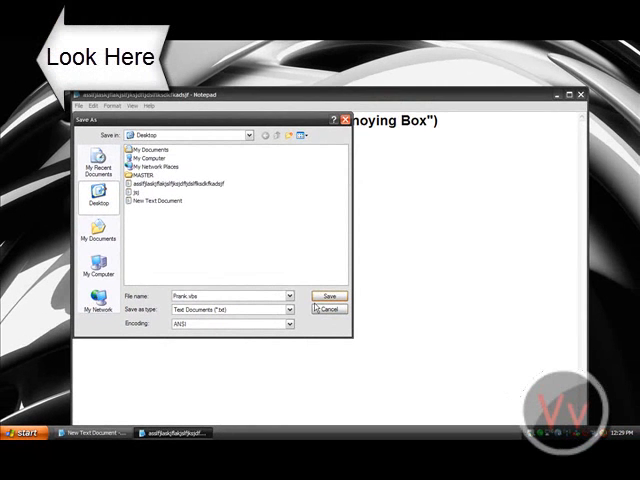
left_click(324, 295)
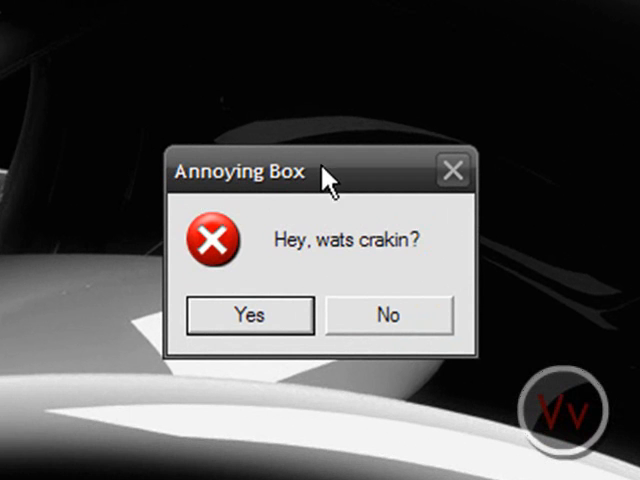
mouse_move(465, 258)
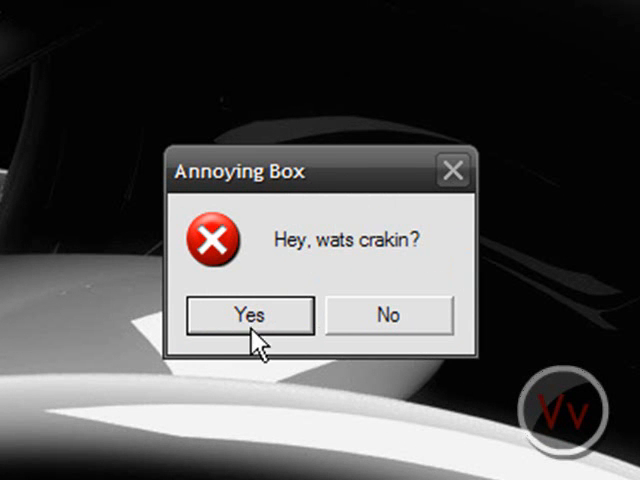
- Close the first Annoying Box message, leaving the Prank icon on the desktop
left_click(249, 314)
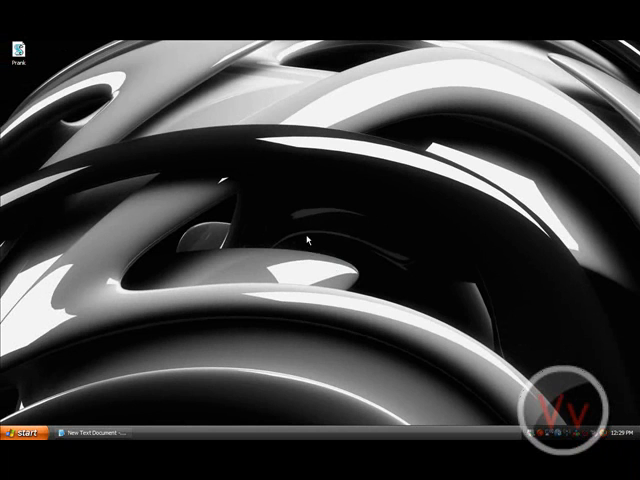
- Edit Prank and add a second msgbox line reading "I wonder if you pressed yes"
right_click(18, 45)
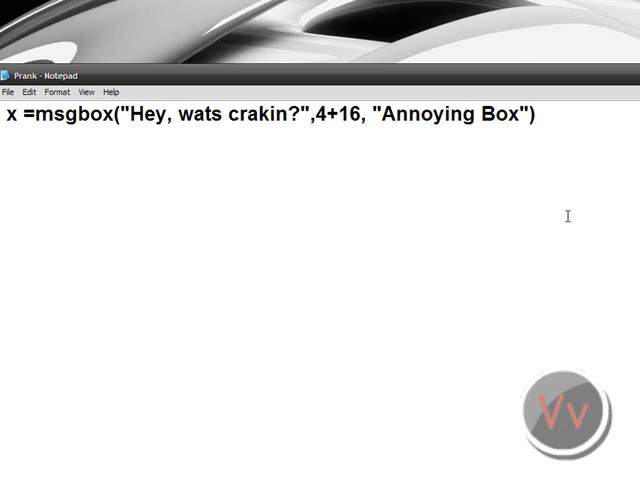
type("x =msgbox(\"Hey, wats crakin?\",4+16, \"Annoying Box\")")
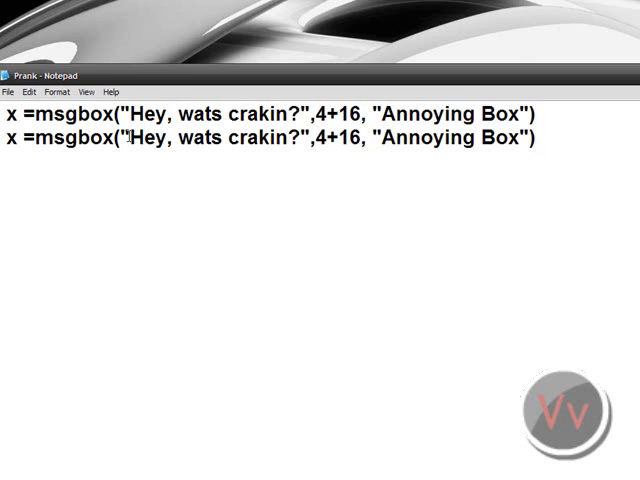
left_click_drag(130, 138, 293, 138)
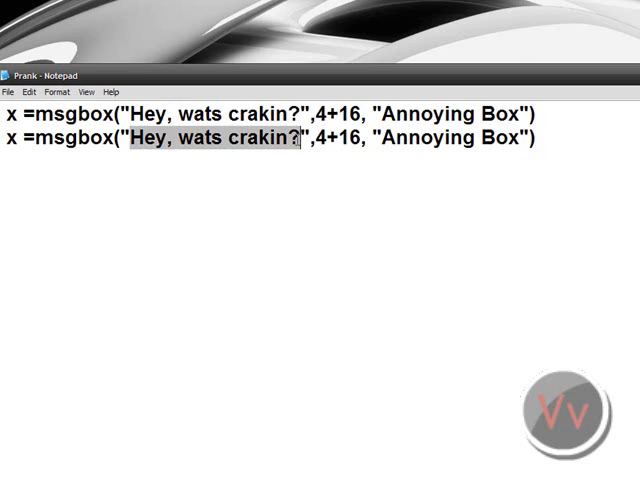
type("I wonder")
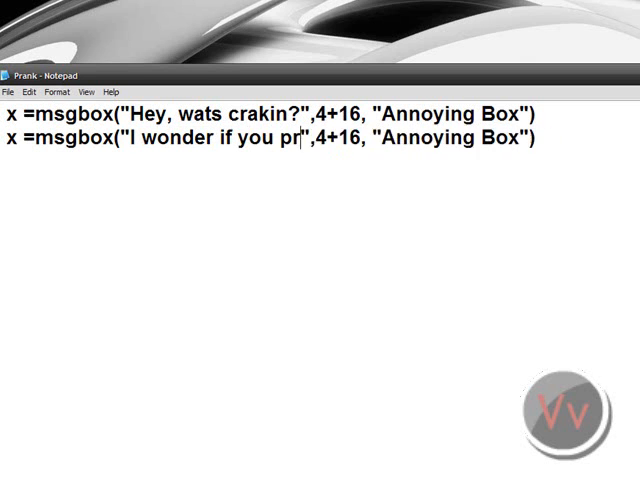
type("essed y")
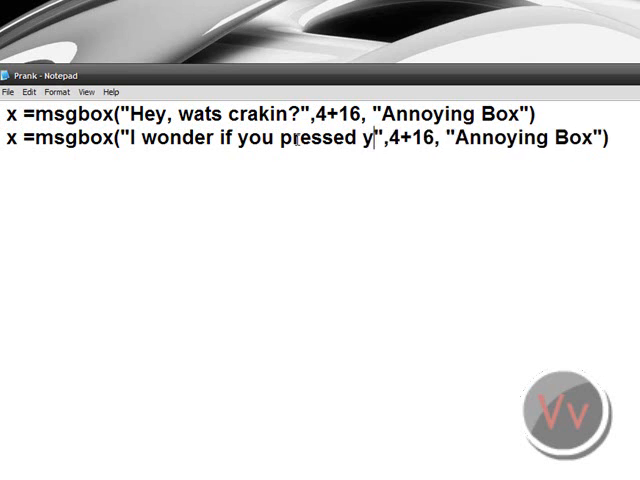
type("es")
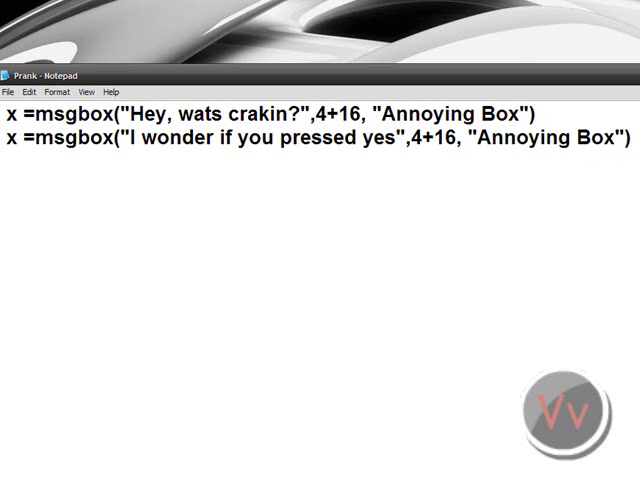
- Add a third msgbox line reading "Did you press no this time?"
type("x =msgbox(\"Hey, wats crakin?\",4+16, \"Annoying Box\")")
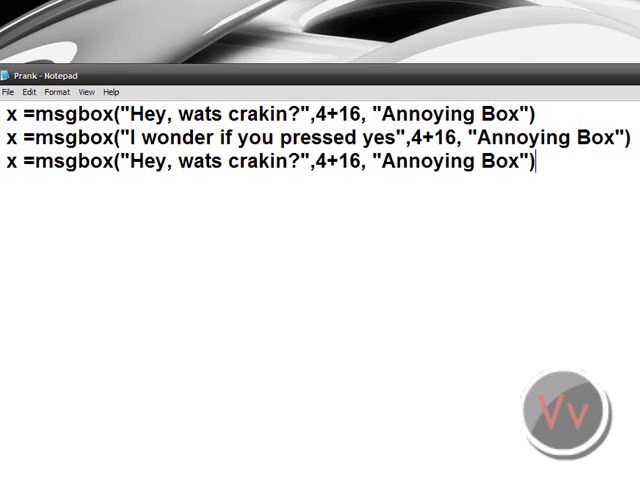
left_click_drag(128, 164, 300, 164)
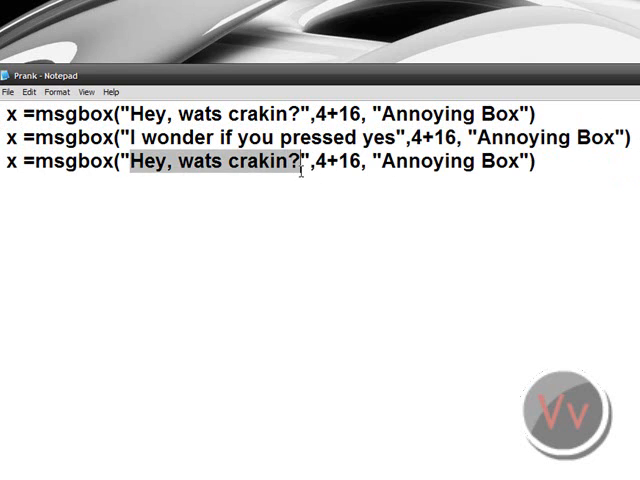
type("Did")
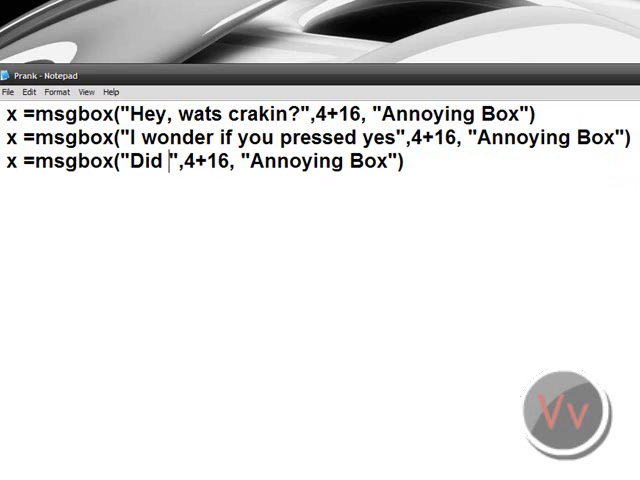
type("you press no this")
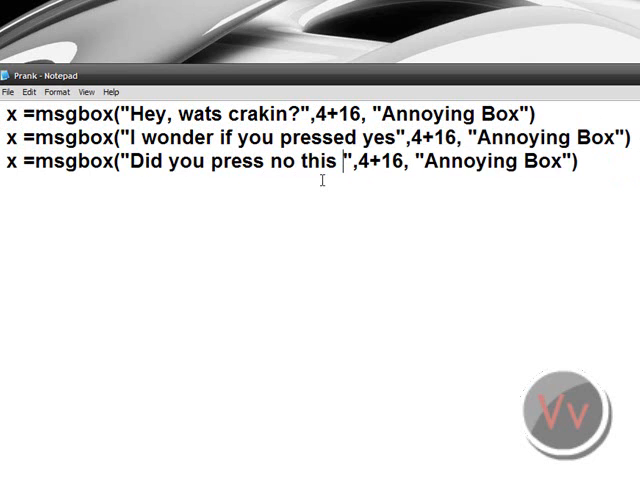
type("time?")
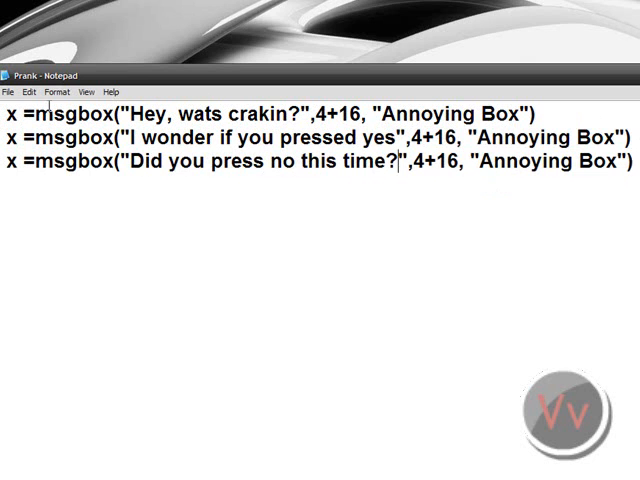
left_click(8, 91)
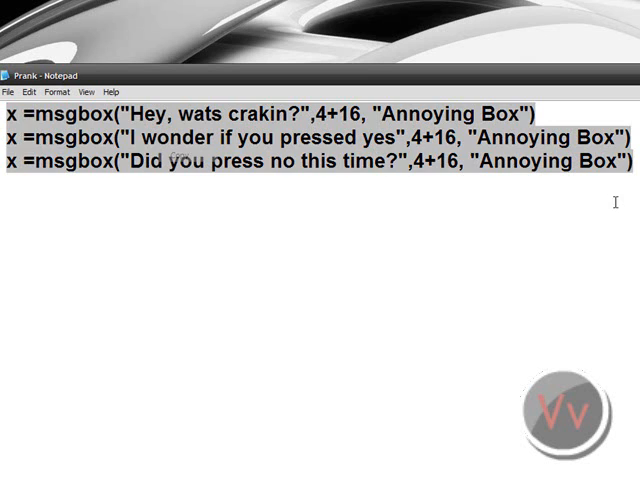
- Save the edited three-line Prank script via File > Save
key("ctrl+v")
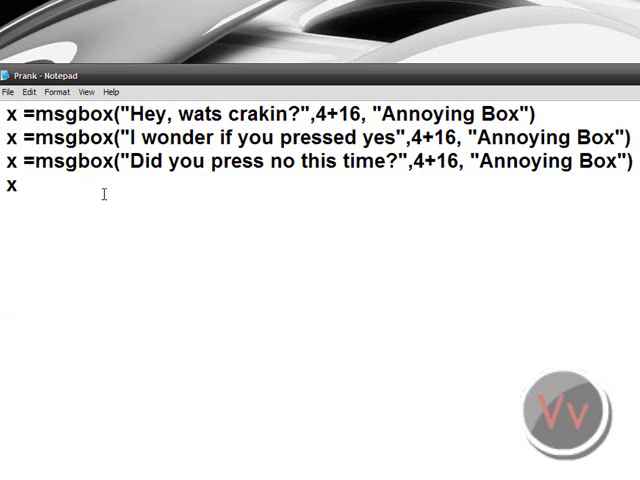
left_click(9, 91)
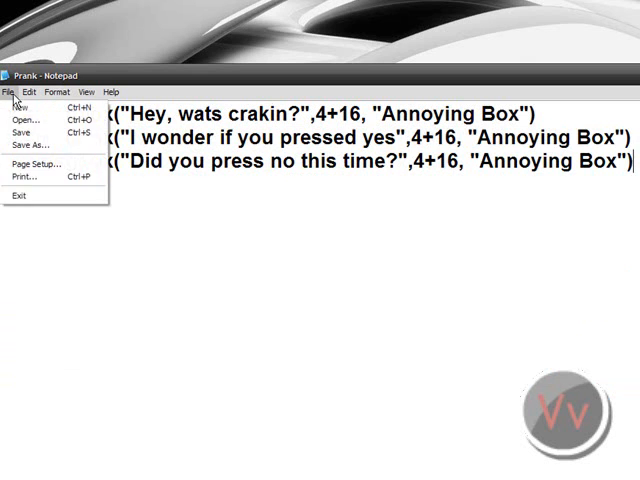
left_click(9, 92)
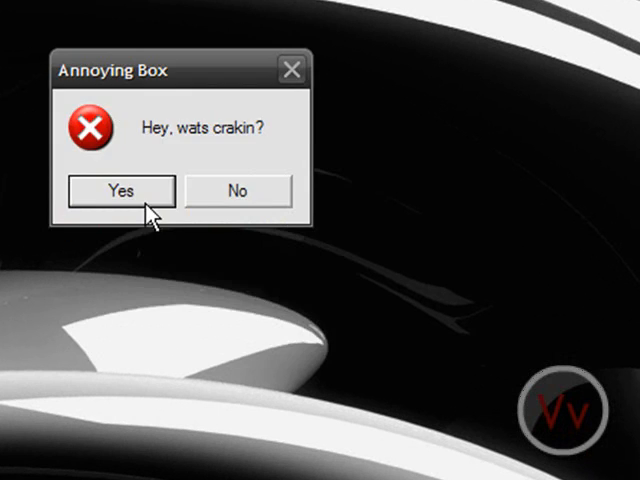
- Answer the three Annoying Box messages: Yes, then dismiss, then No
left_click(119, 190)
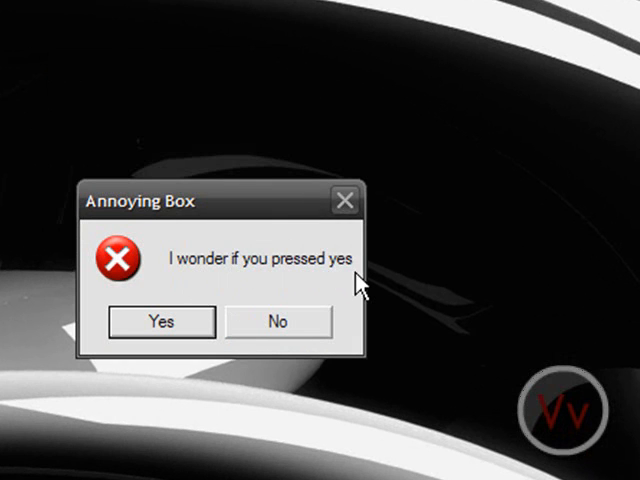
left_click(159, 321)
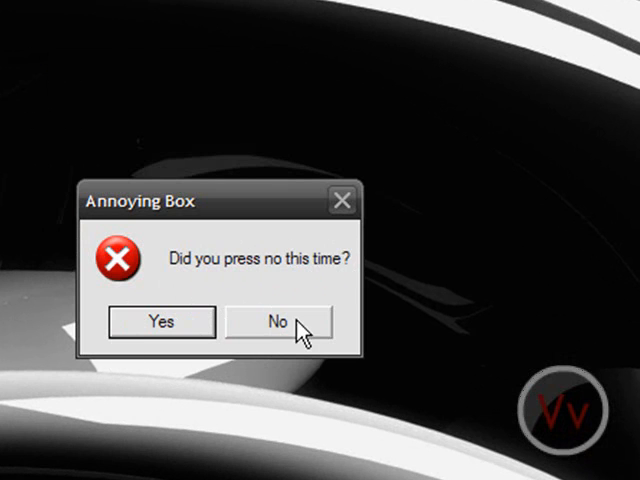
left_click(276, 322)
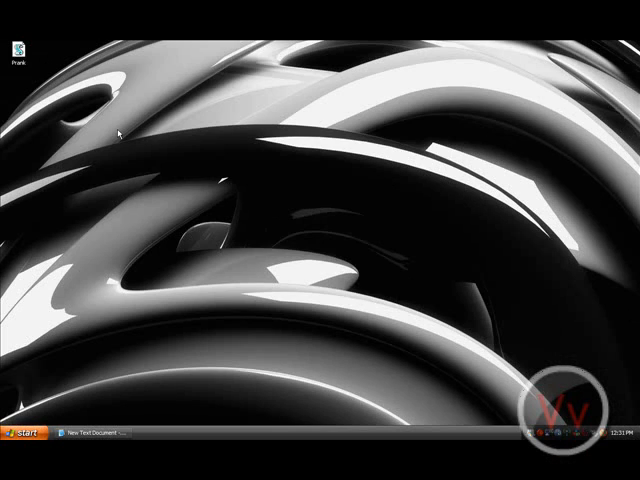